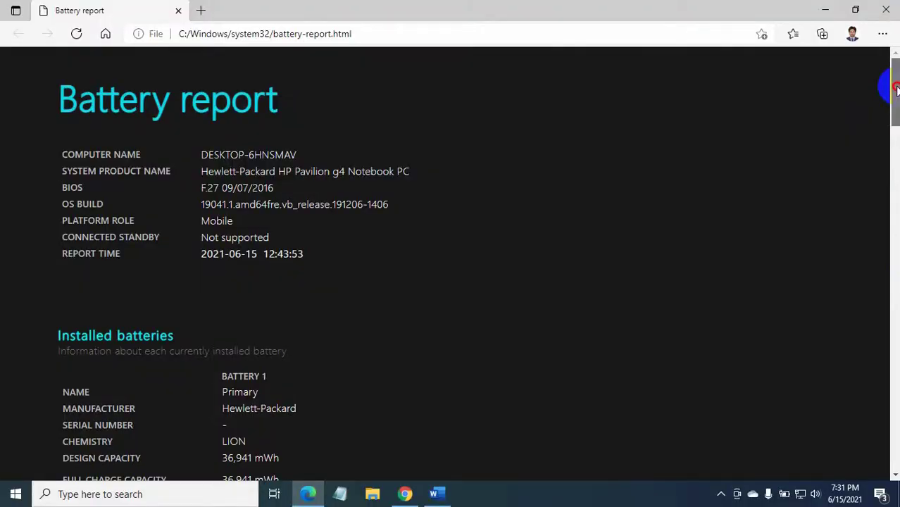
Step: Scroll the battery report through installed batteries, usage, capacity history and life estimates
scroll(down, 3)
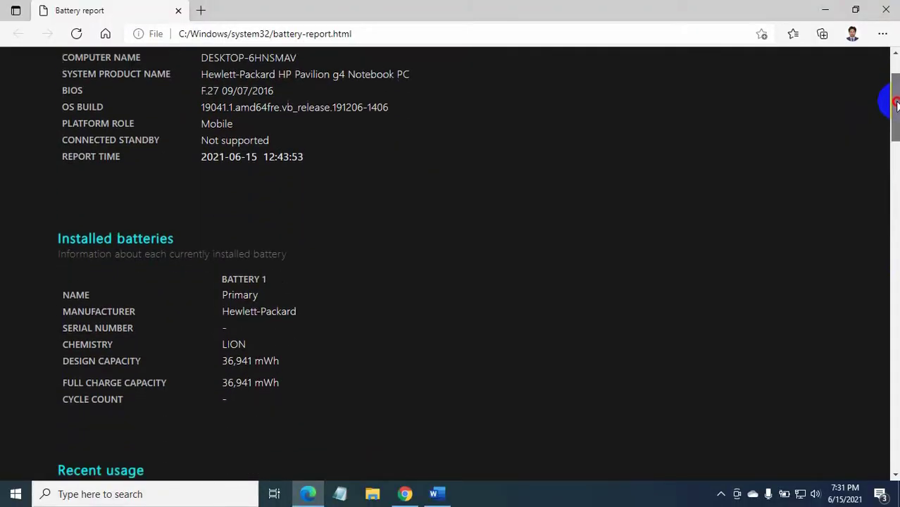
scroll(down, 3)
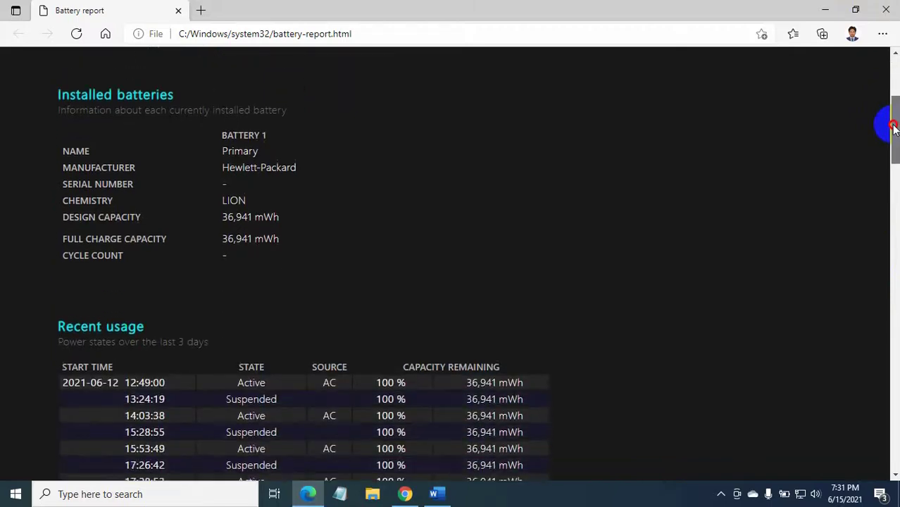
scroll(down, 3)
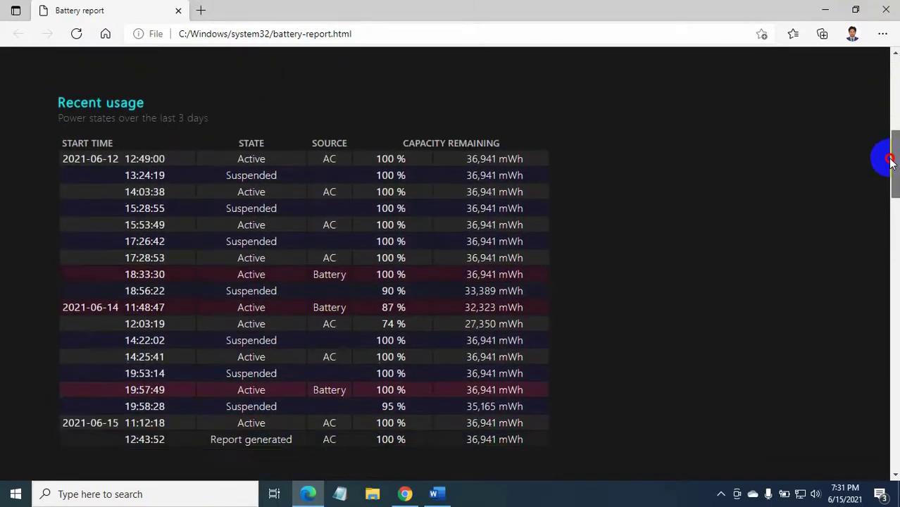
scroll(down, 3)
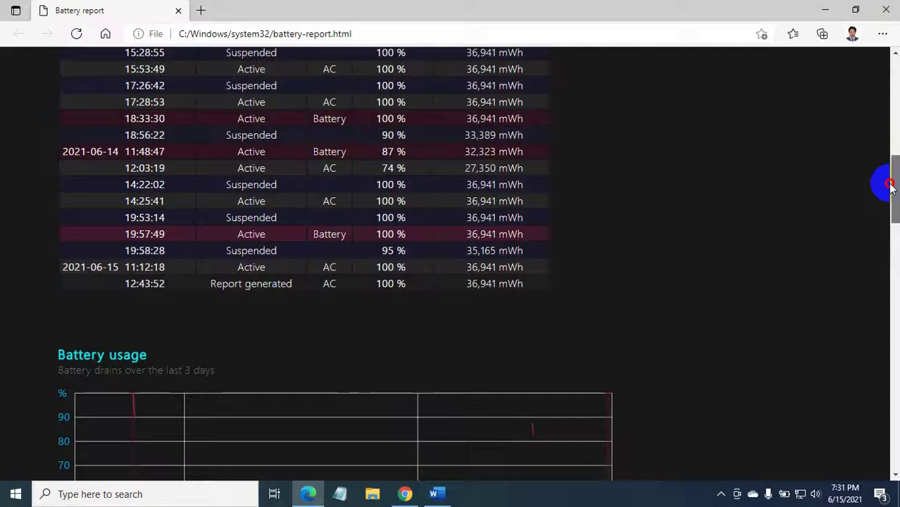
scroll(down, 3)
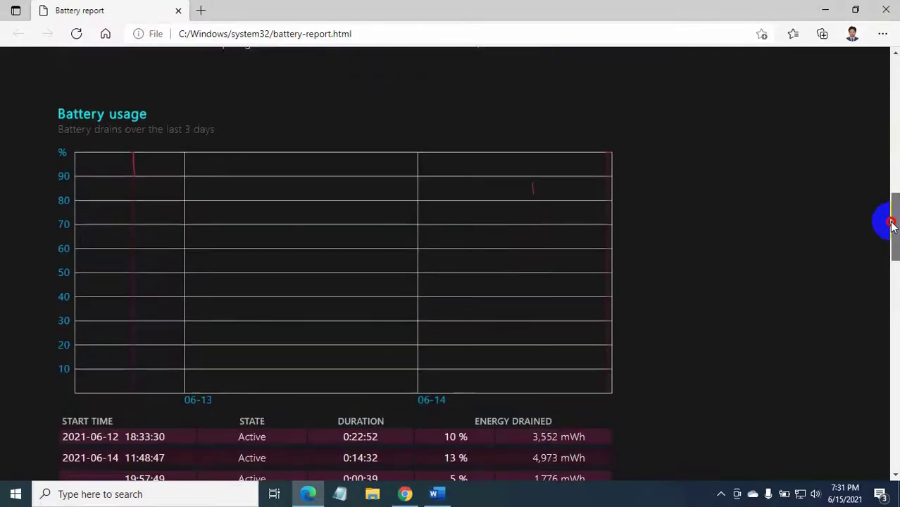
scroll(down, 3)
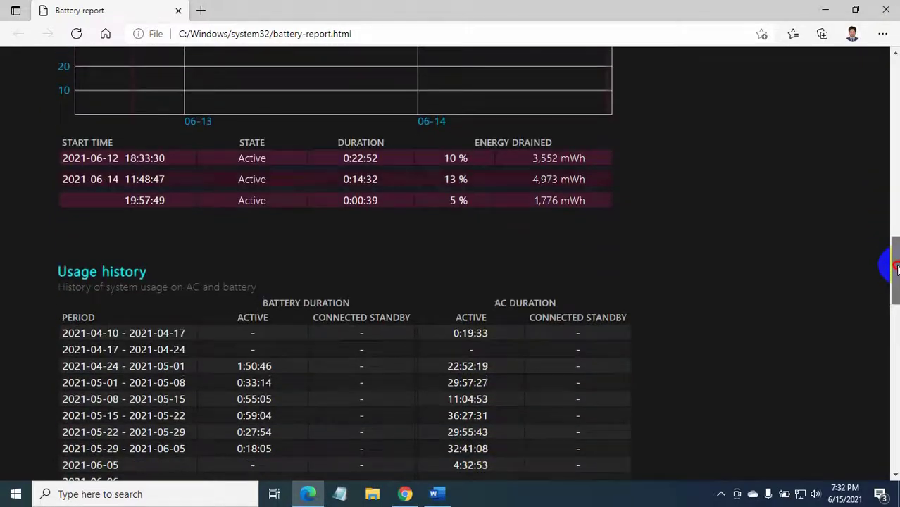
scroll(down, 3)
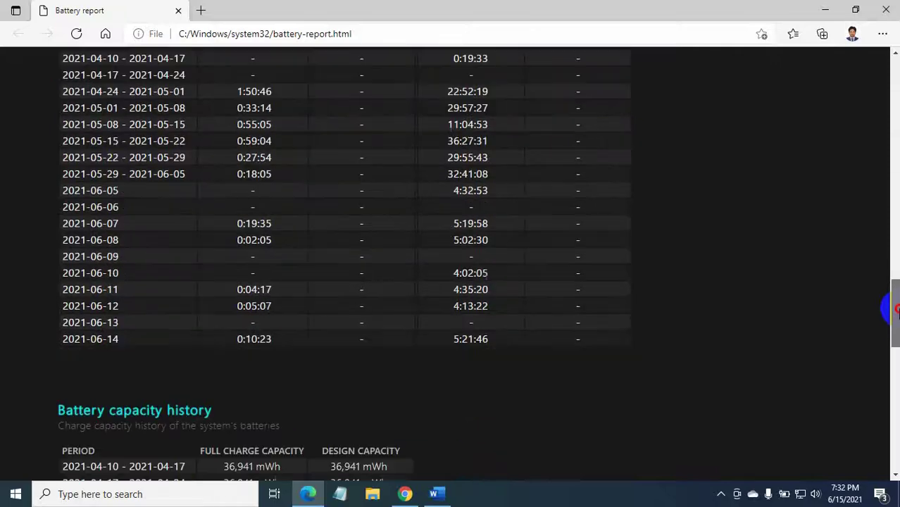
scroll(down, 3)
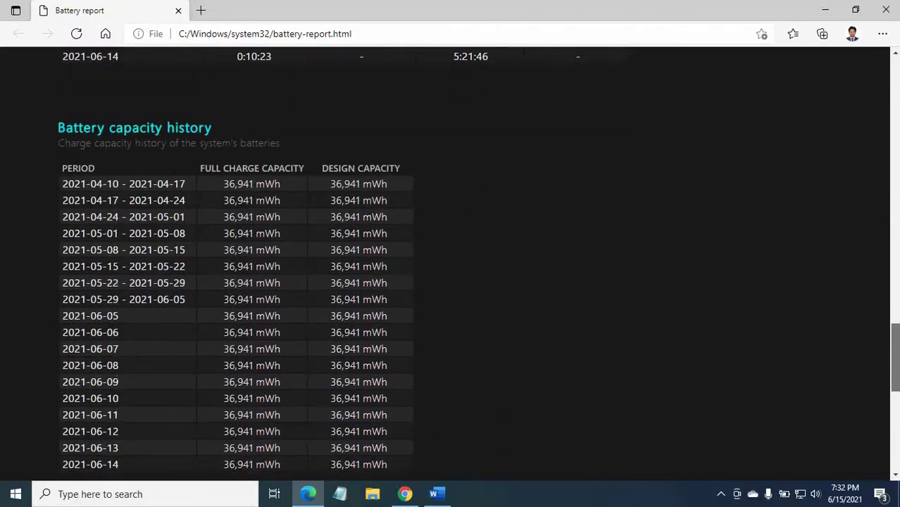
scroll(down, 3)
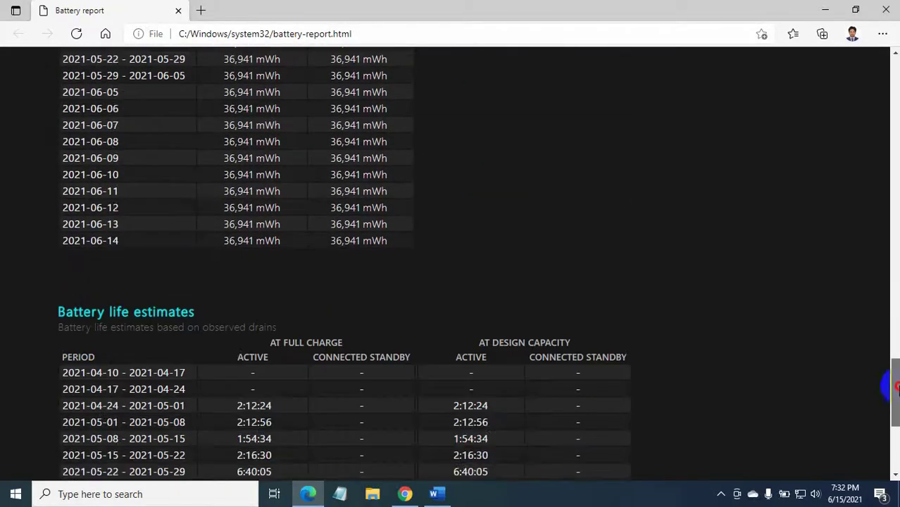
scroll(down, 3)
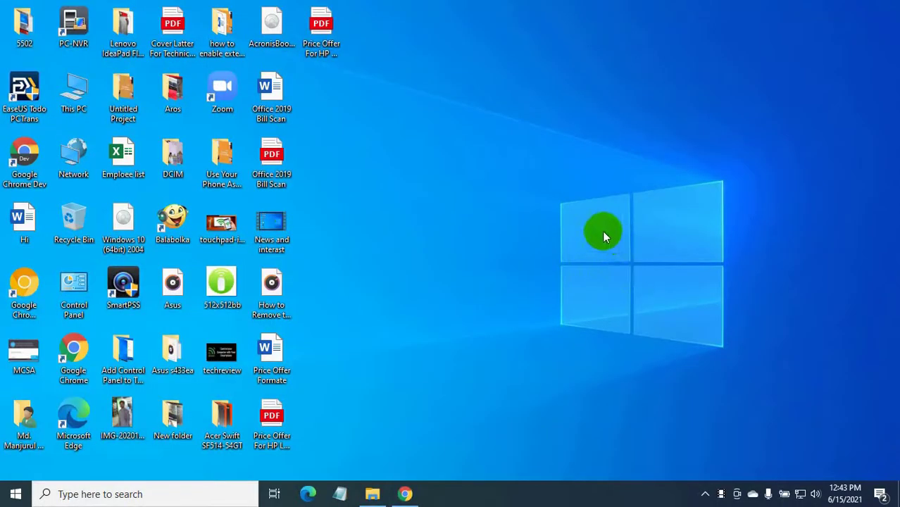
mouse_move(560, 225)
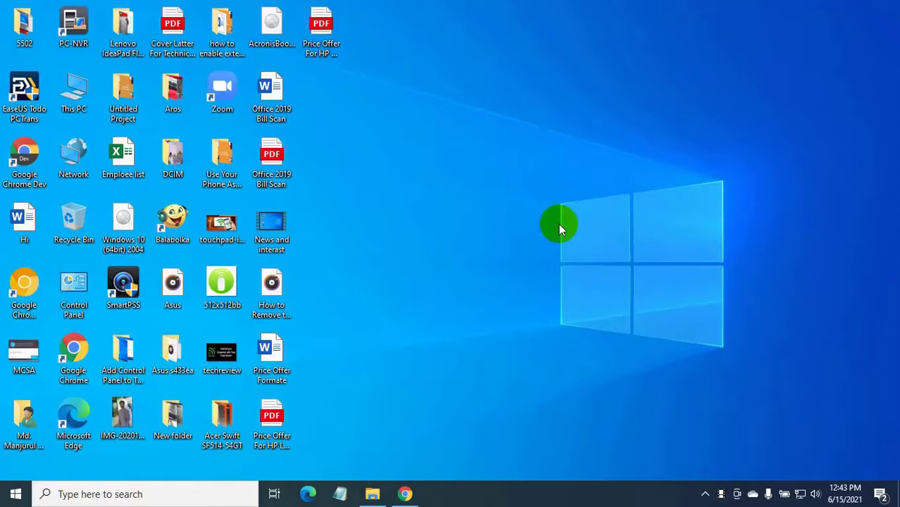
Step: Refresh the desktop and launch Windows PowerShell (Admin) from the Start right-click menu
click(581, 270)
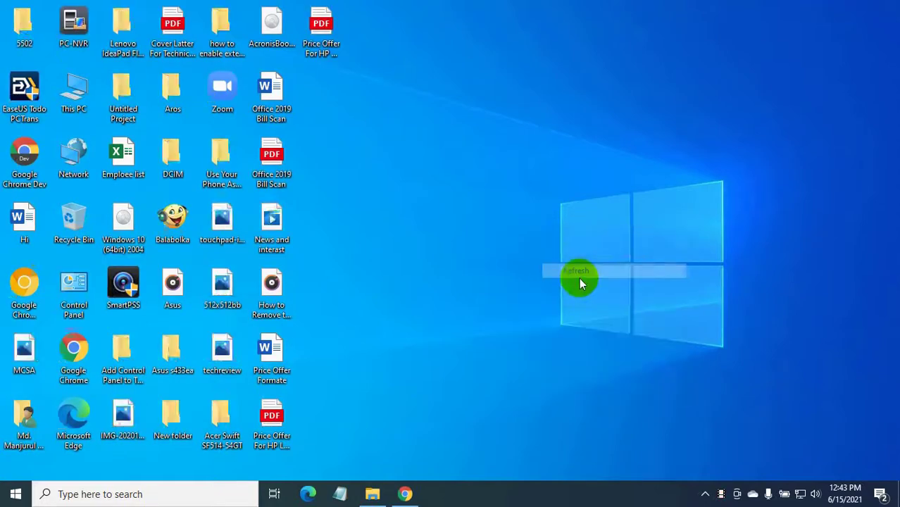
click(577, 271)
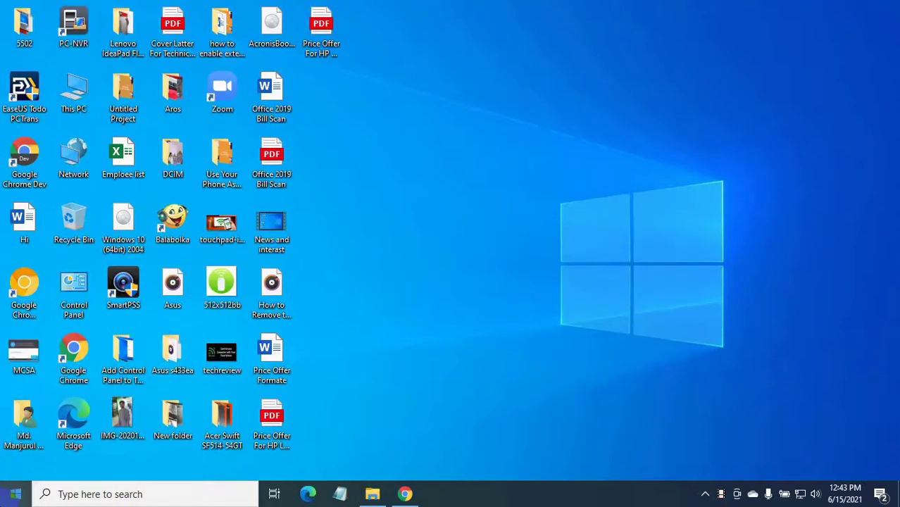
right_click(14, 494)
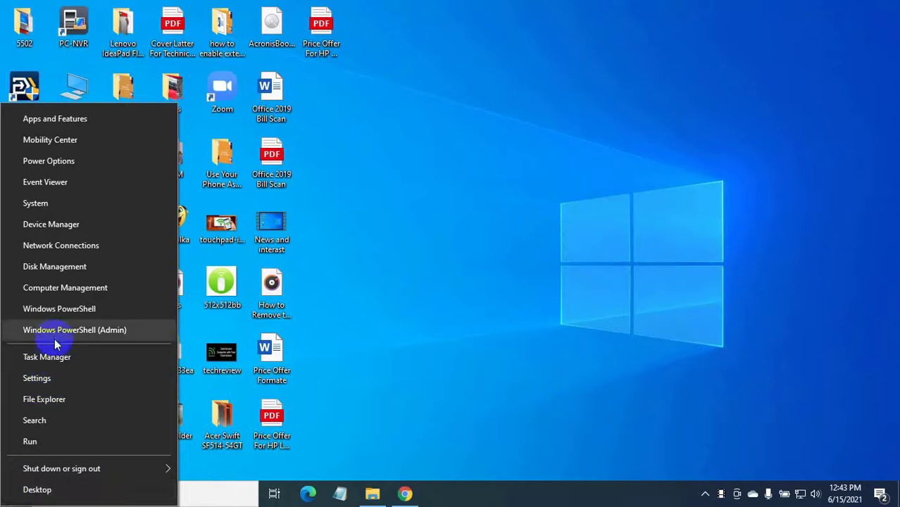
mouse_move(82, 339)
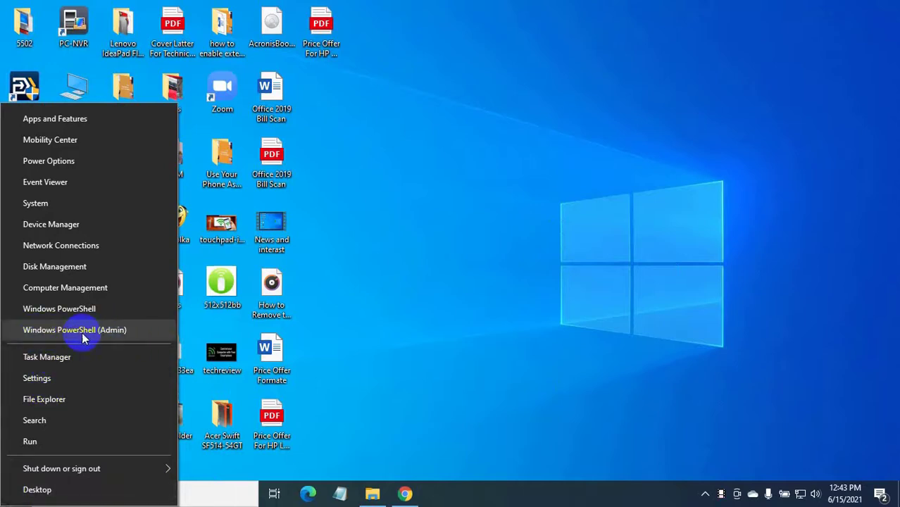
mouse_move(104, 337)
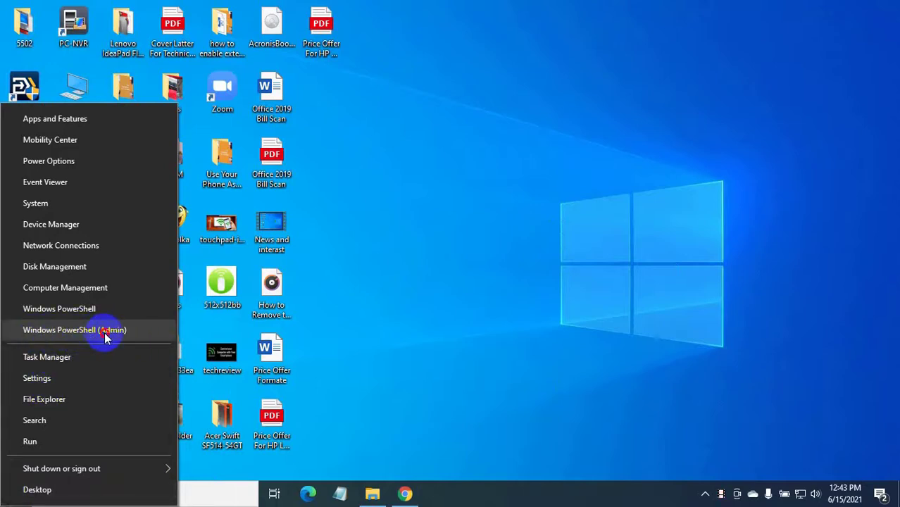
click(75, 330)
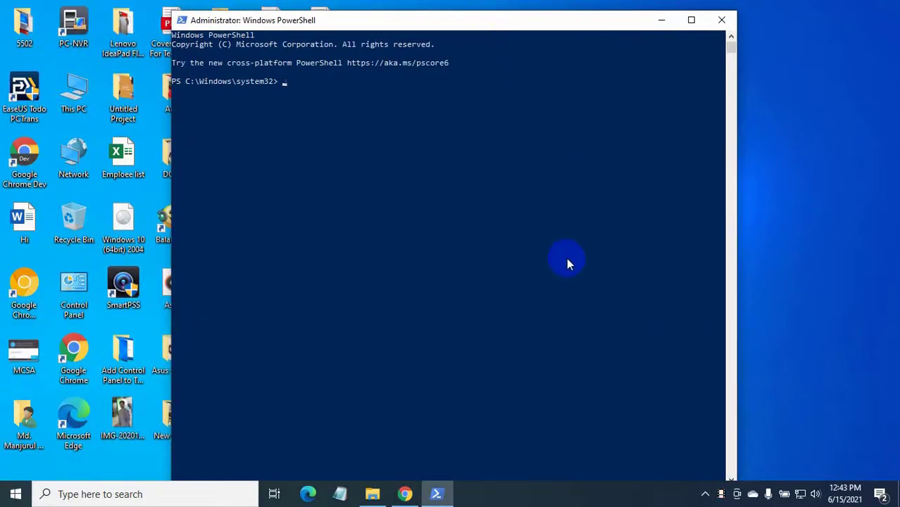
Step: Run powercfg /batteryreport and select the saved battery-report.html file path
text(power)
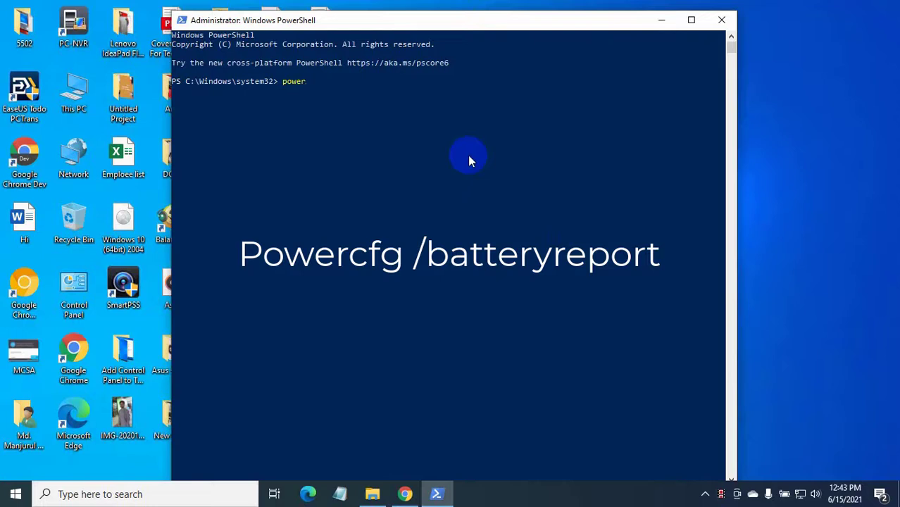
text(cfg /batter)
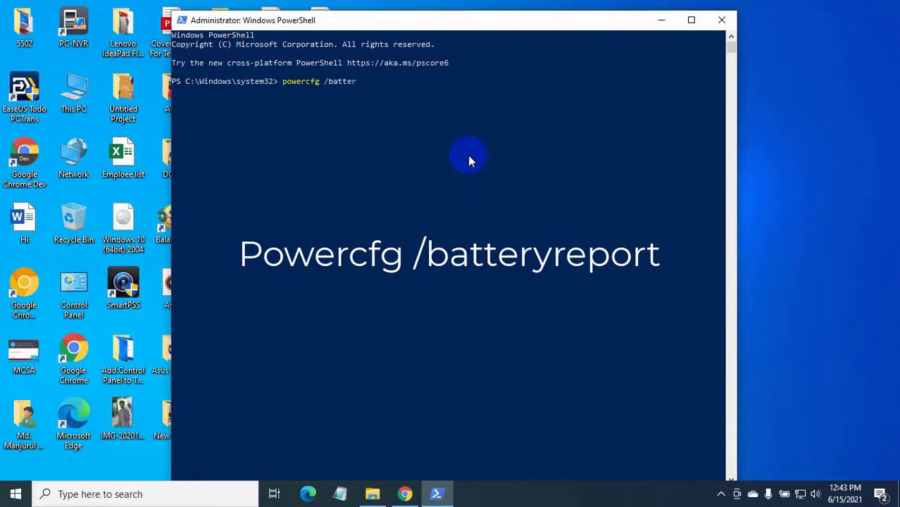
text(yreport)
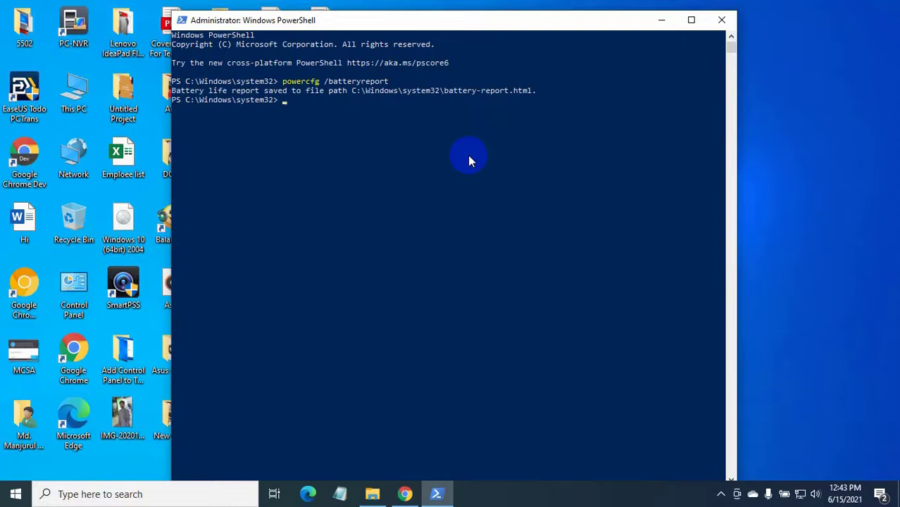
drag(352, 90, 532, 90)
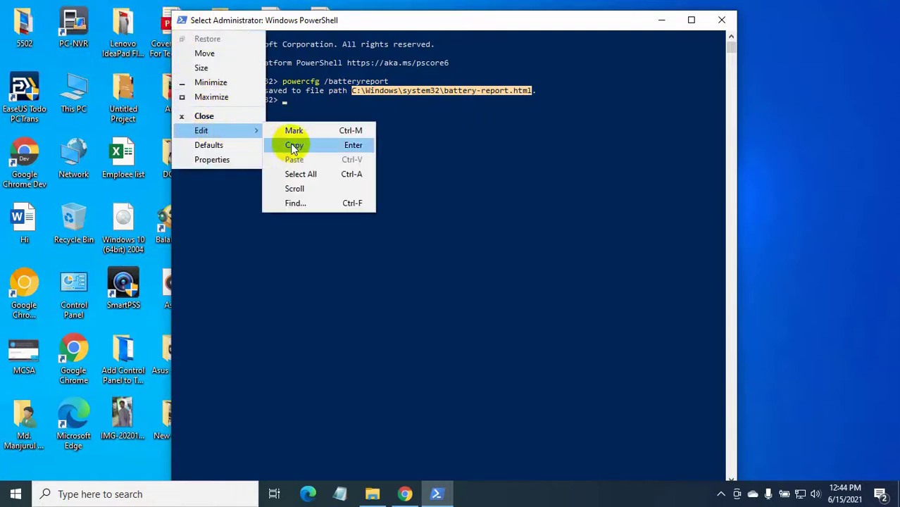
Step: Copy the report path and paste-and-go it in Microsoft Edge's address bar
click(294, 145)
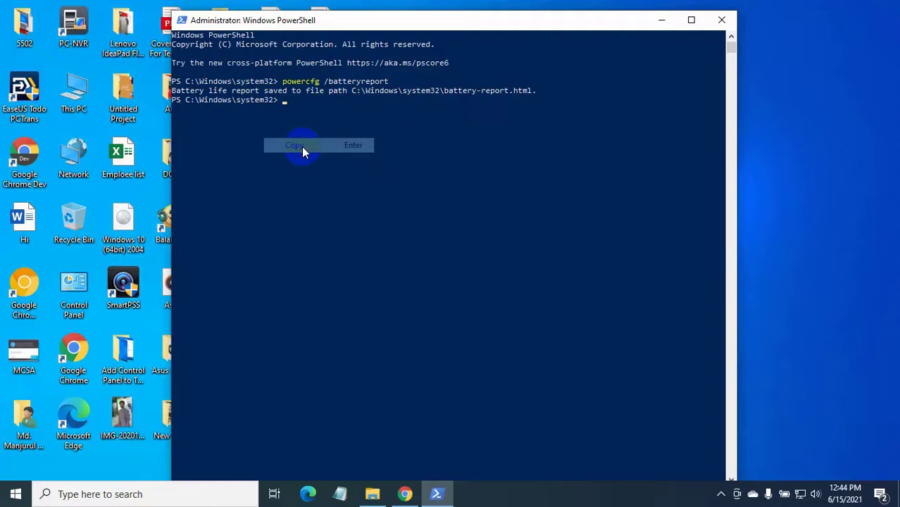
click(308, 494)
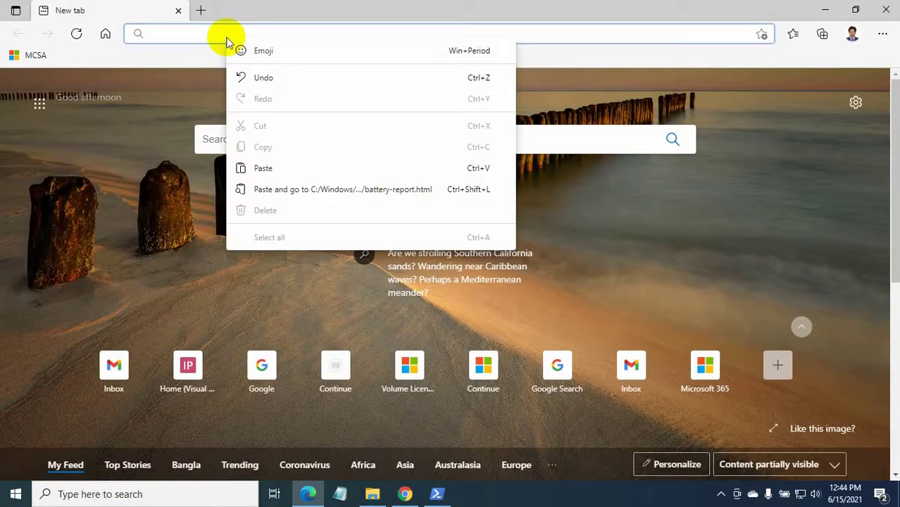
mouse_move(291, 209)
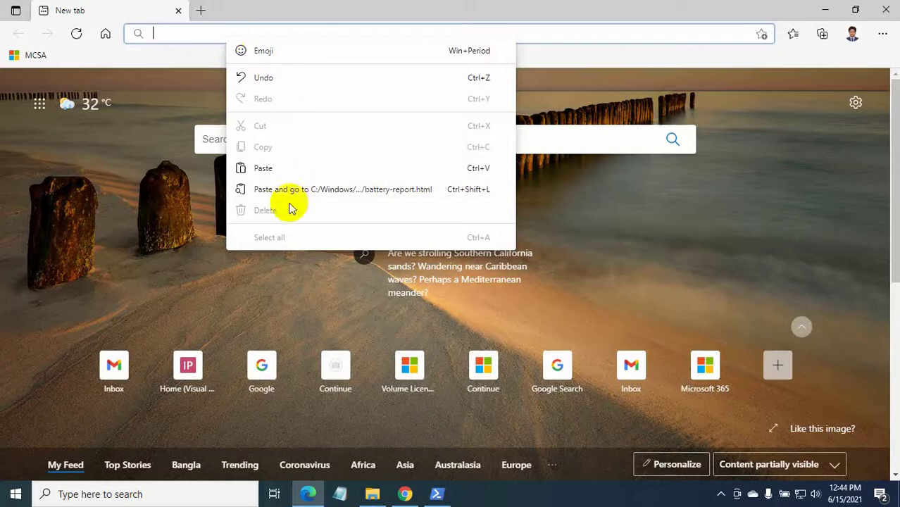
click(343, 189)
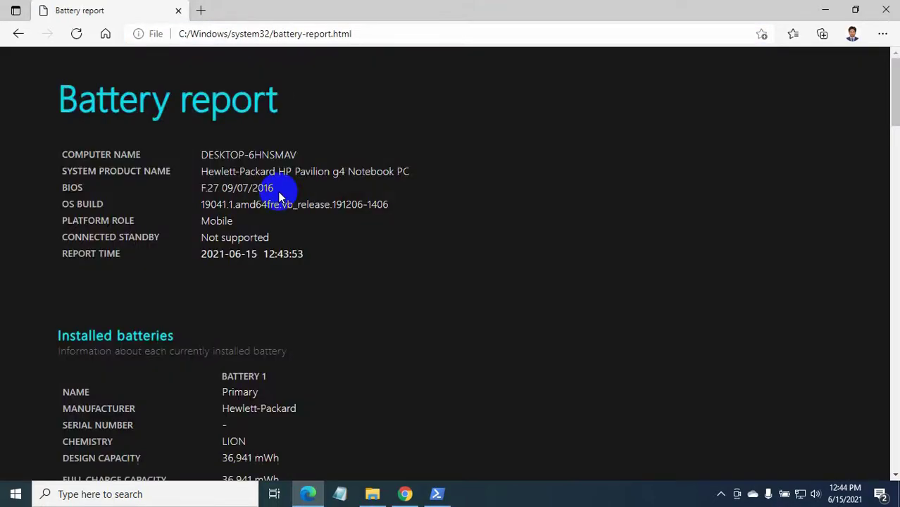
Step: Scroll the battery report down to the Battery life estimates 'Since OS install' row
scroll(down, 3)
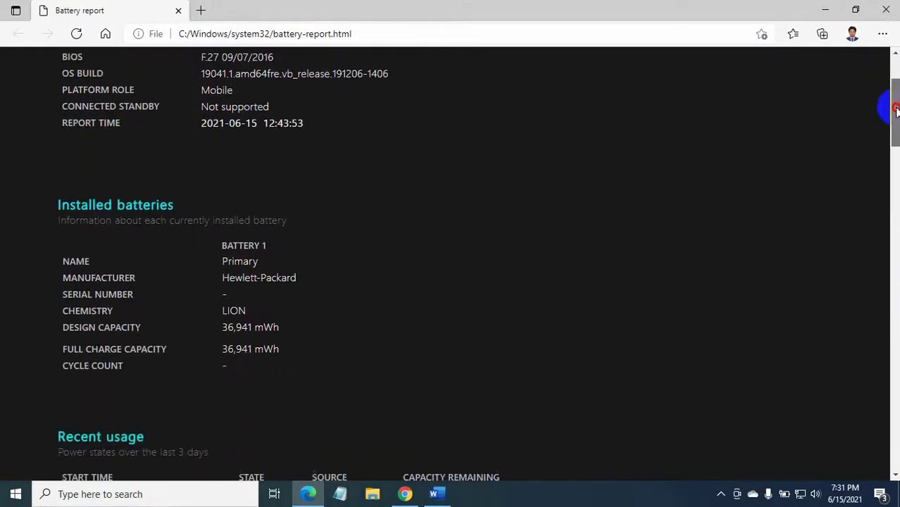
scroll(down, 3)
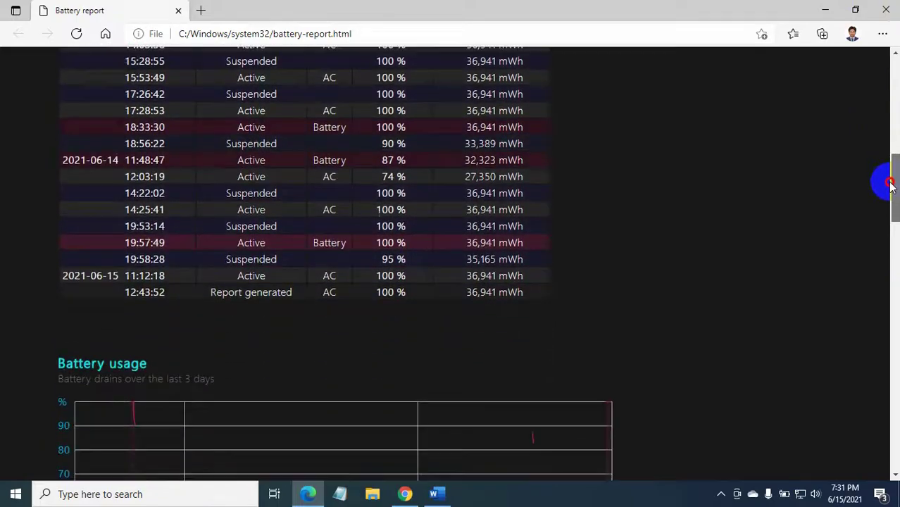
scroll(down, 3)
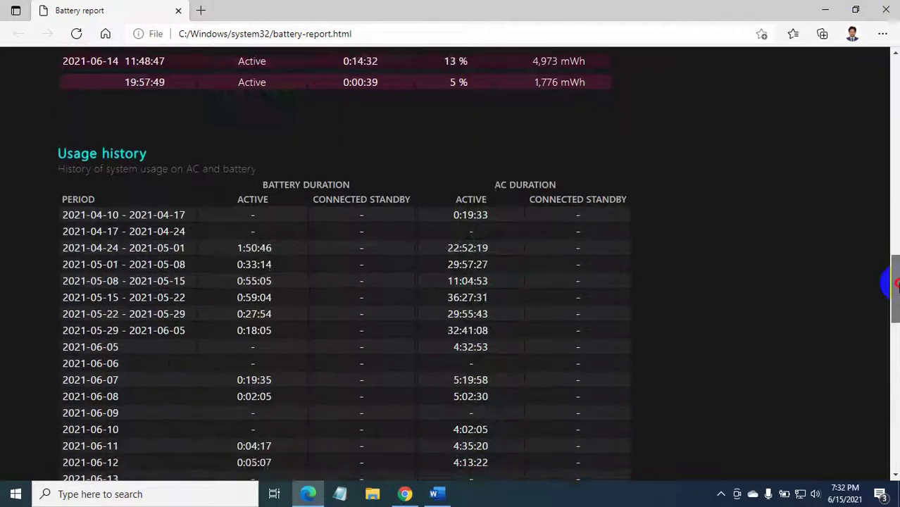
scroll(down, 3)
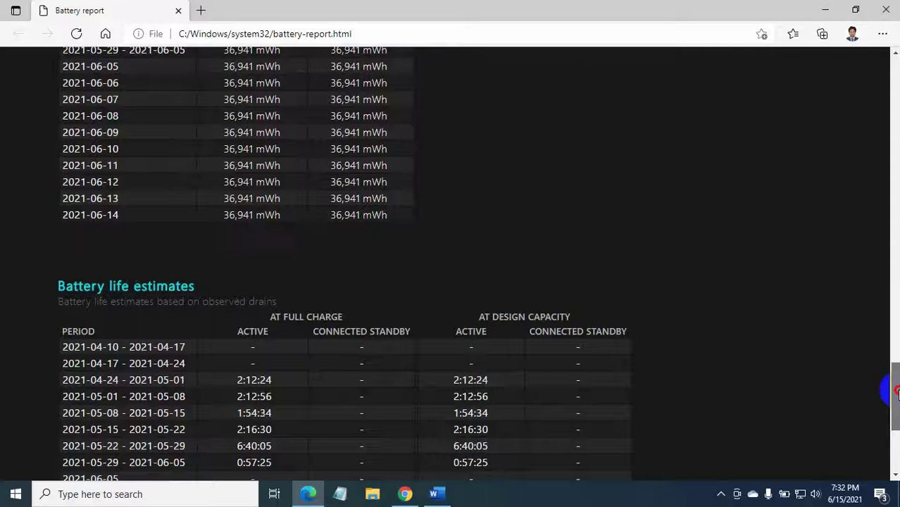
scroll(down, 3)
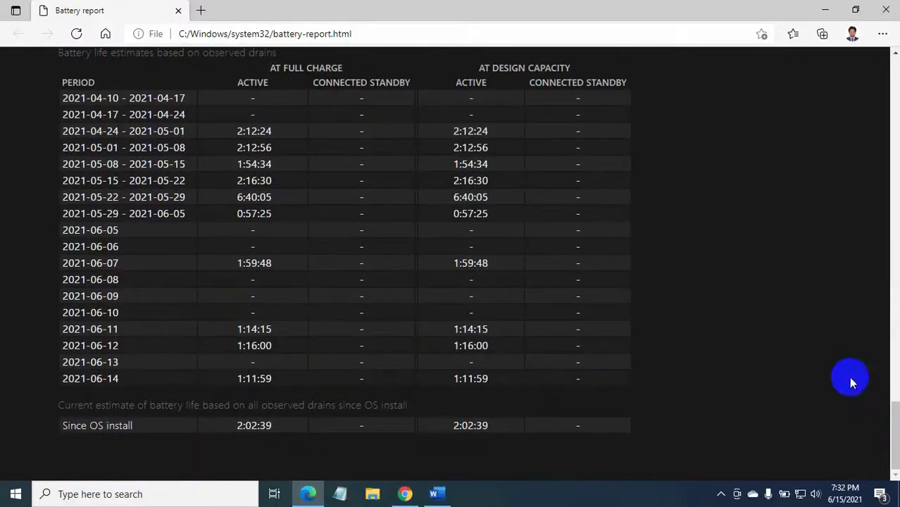
mouse_move(886, 10)
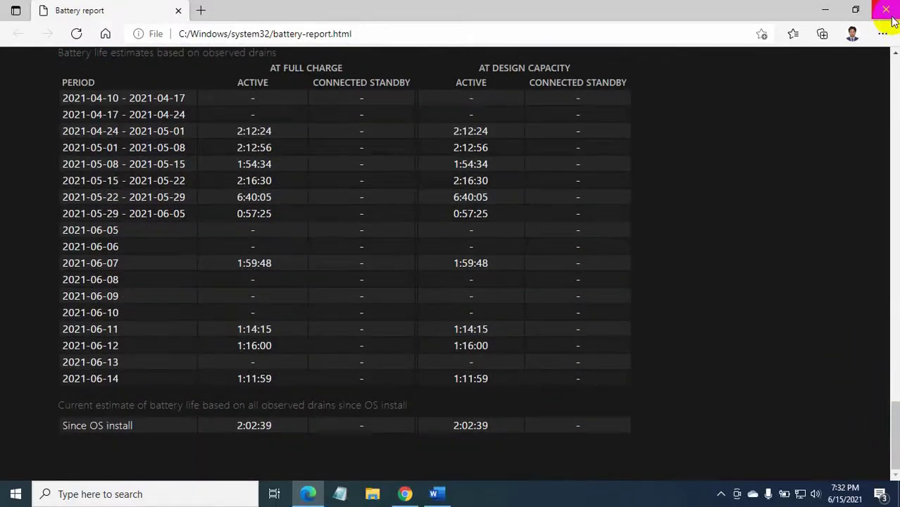